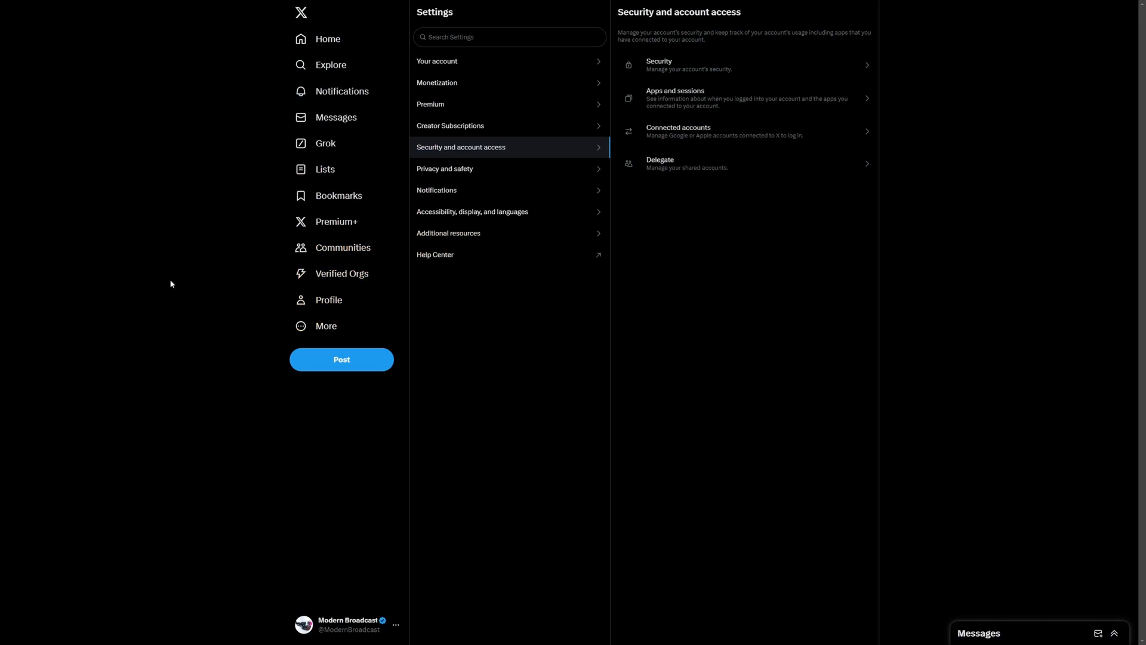
{"action": "mouse_move", "coordinate": [256, 55]}
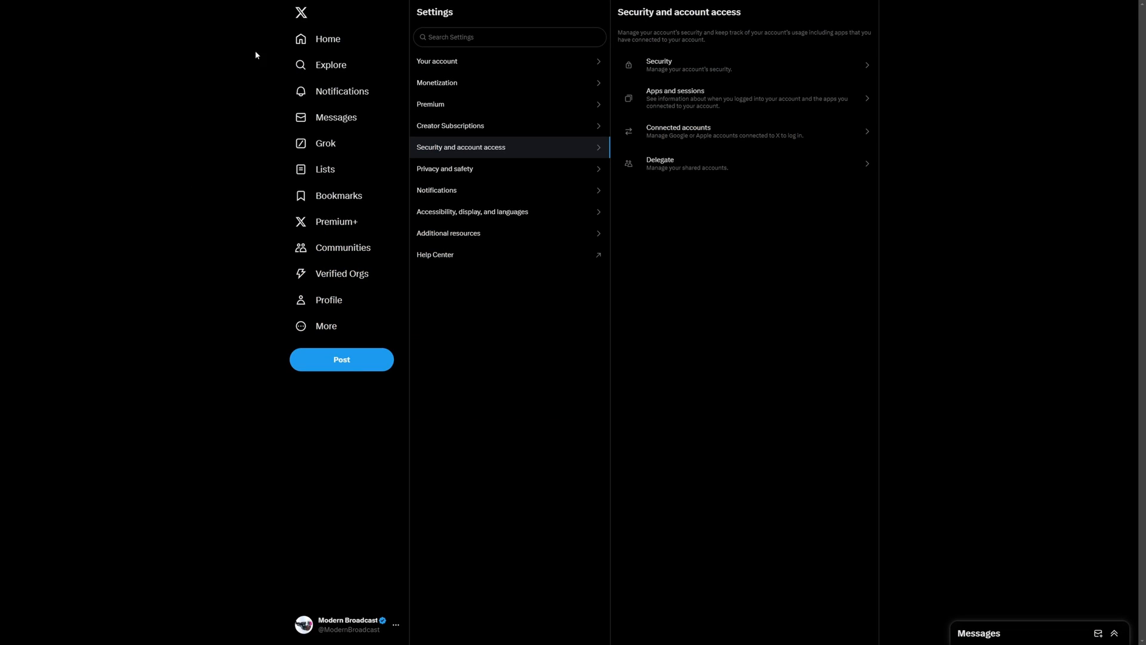
{"action": "mouse_move", "coordinate": [152, 171]}
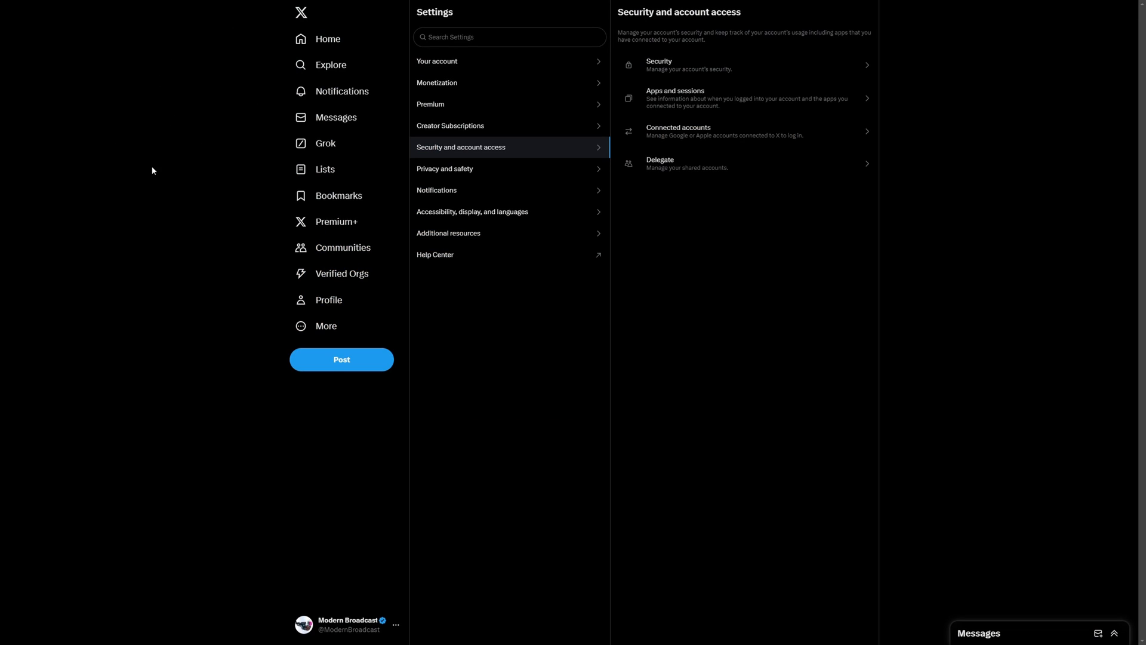
Navigate Your account, then Security and account access, to Two-factor authentication
{"action": "left_click", "coordinate": [325, 326]}
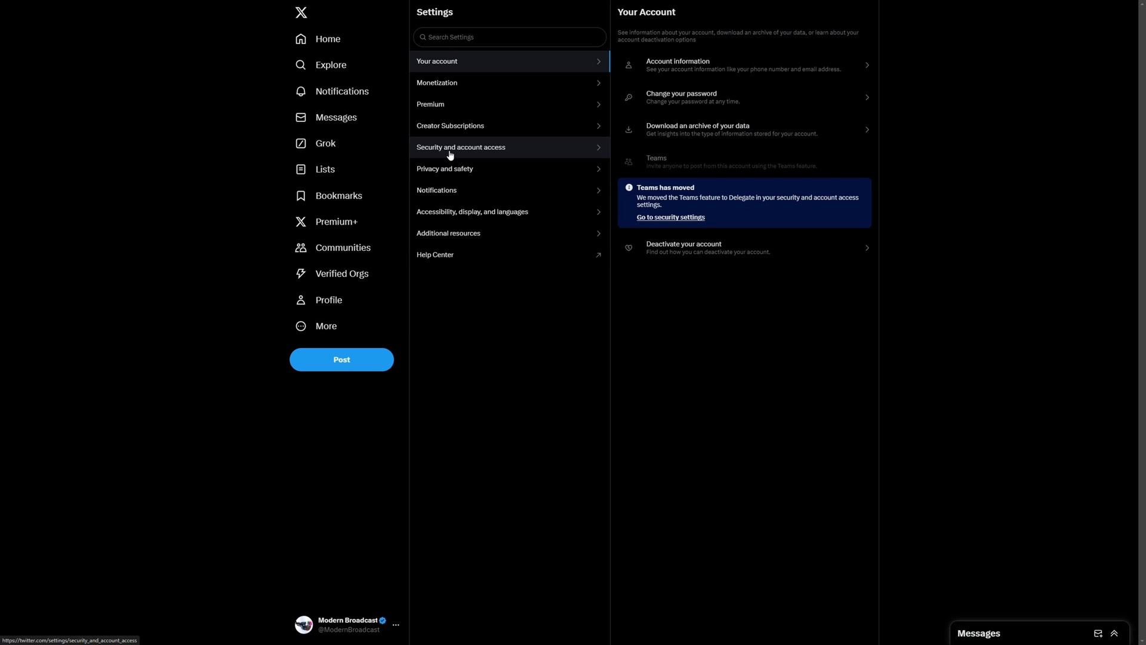
{"action": "left_click", "coordinate": [460, 147]}
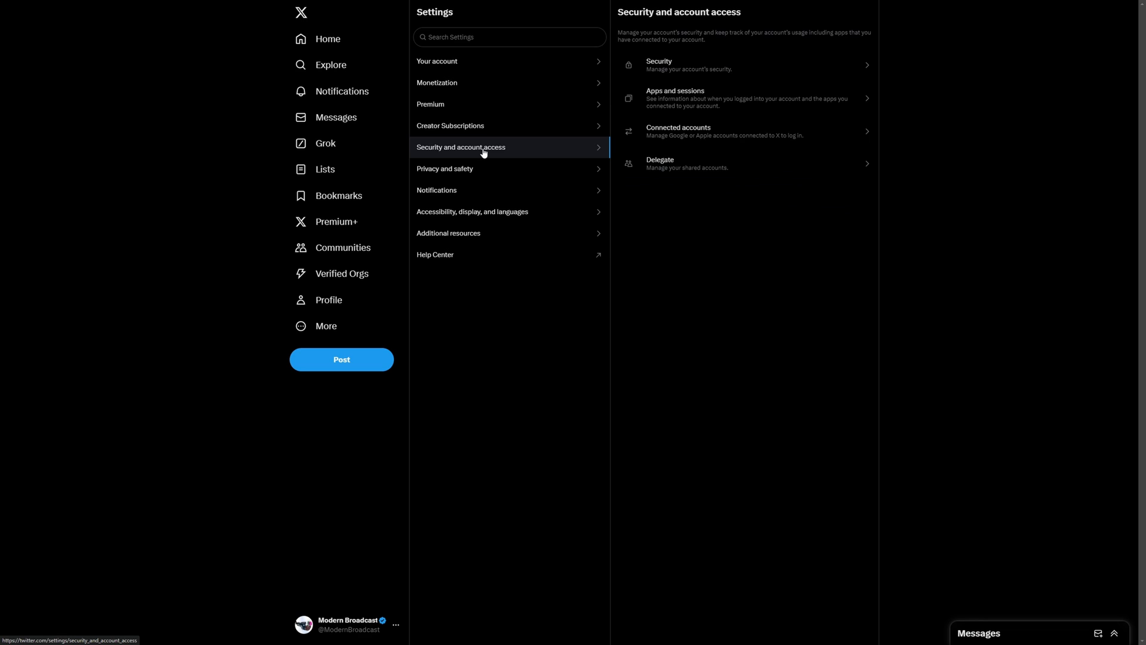
{"action": "left_click", "coordinate": [658, 65]}
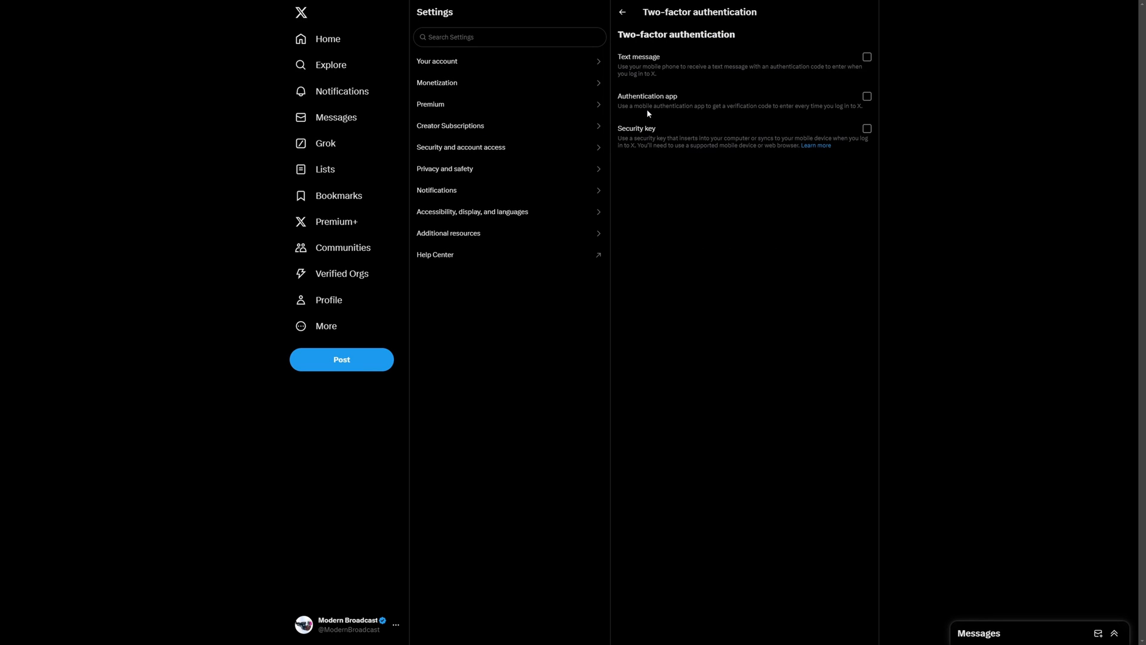
{"action": "mouse_move", "coordinate": [626, 136]}
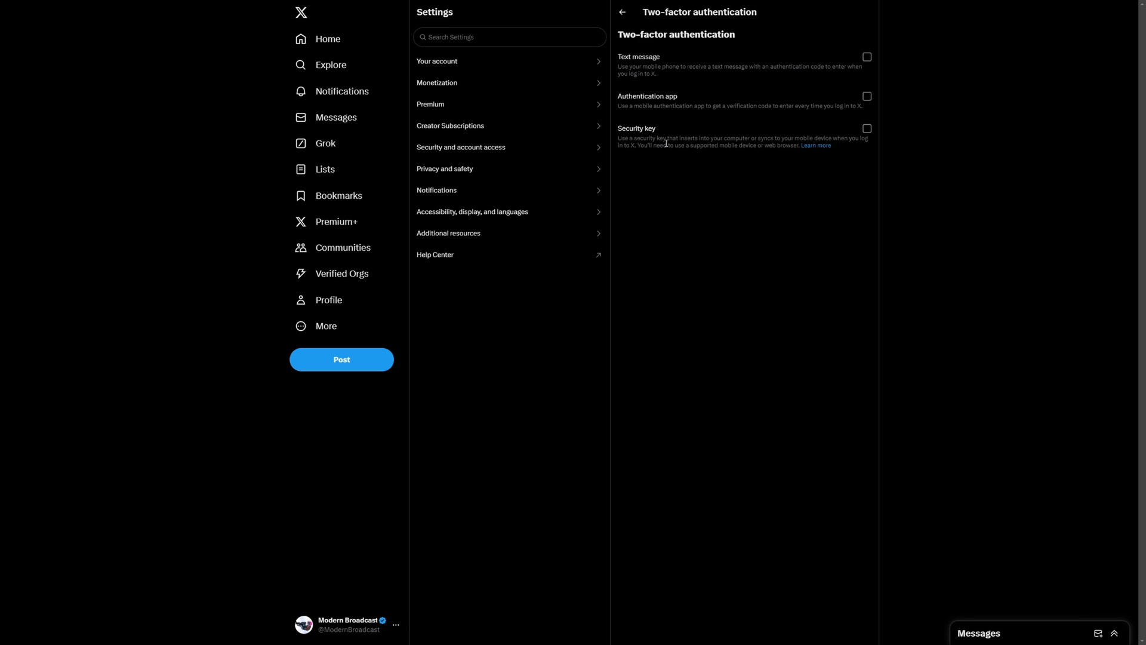
{"action": "mouse_move", "coordinate": [760, 138]}
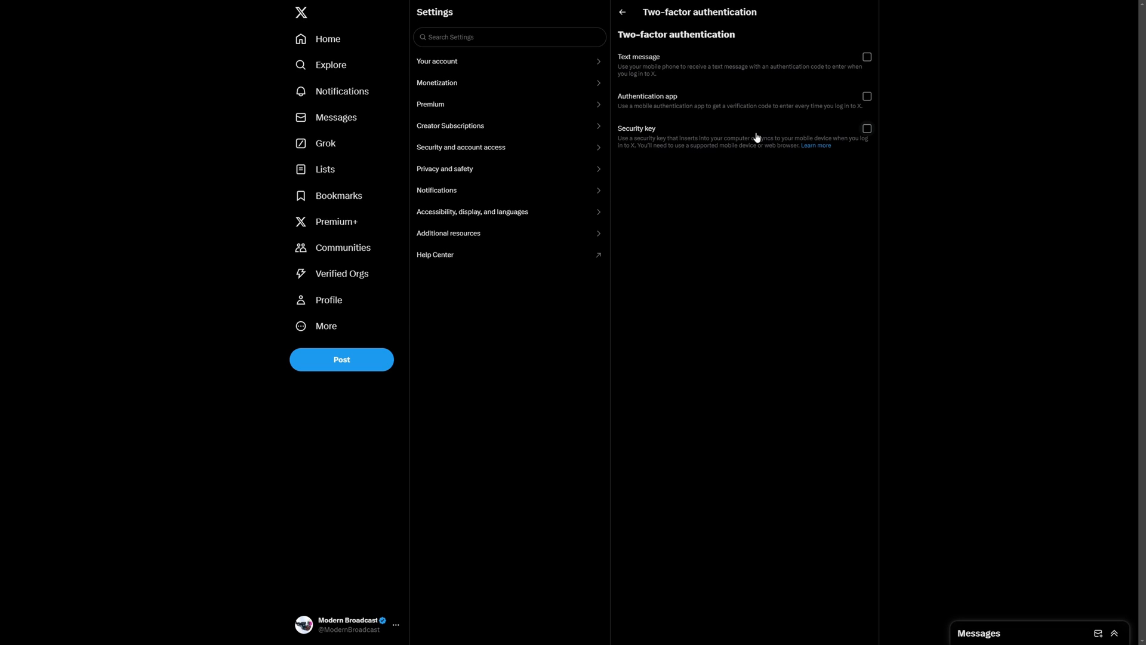
Tick the Security key option and confirm the account password
{"action": "left_click", "coordinate": [866, 129]}
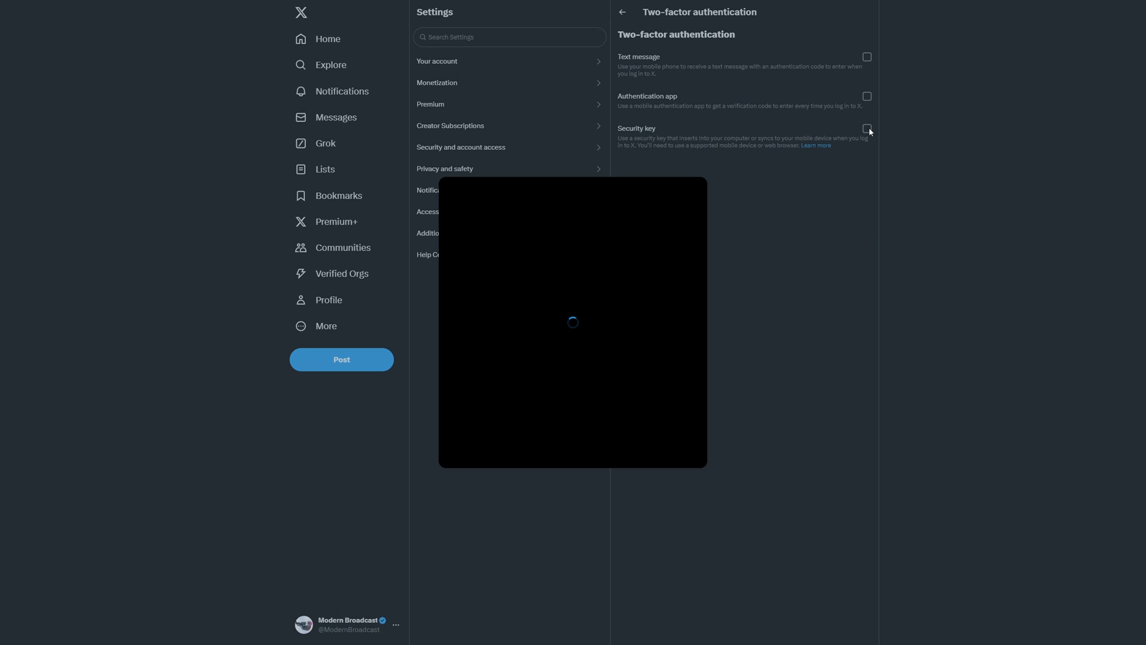
{"action": "left_click", "coordinate": [867, 129]}
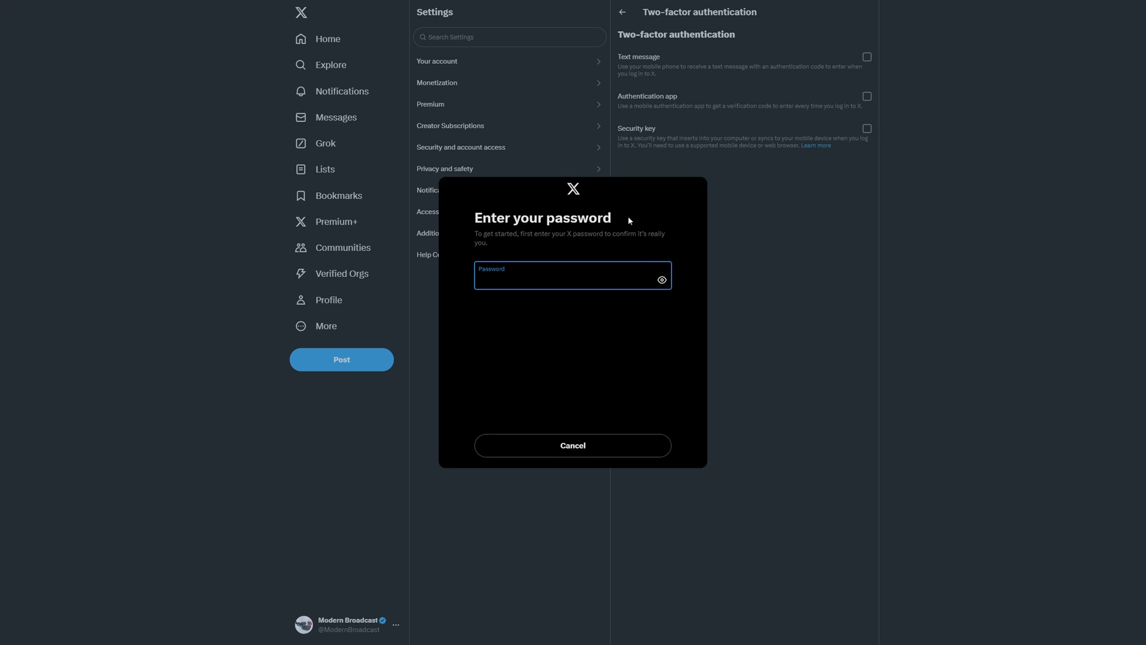
{"action": "mouse_move", "coordinate": [558, 253]}
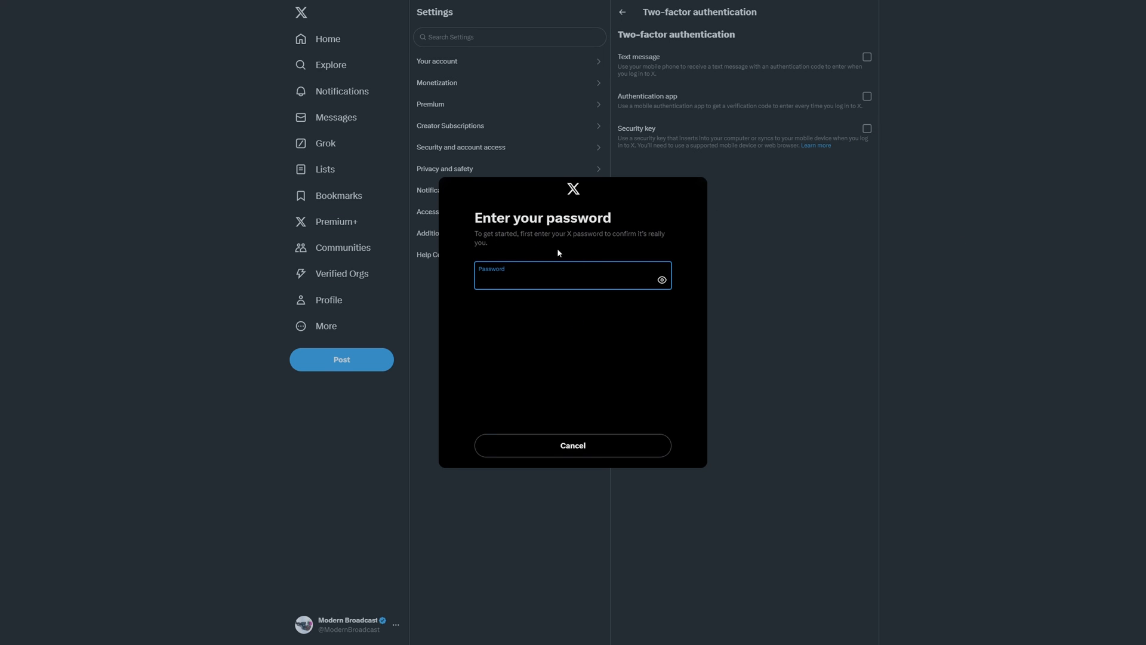
{"action": "mouse_move", "coordinate": [511, 229]}
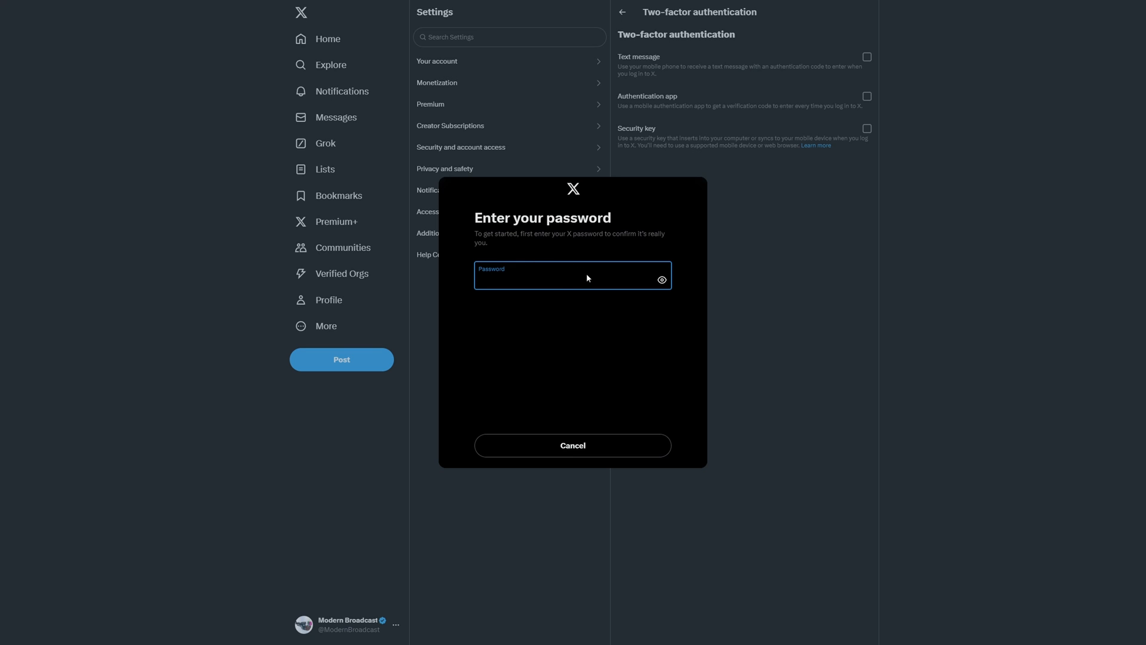
{"action": "type", "text": "password"}
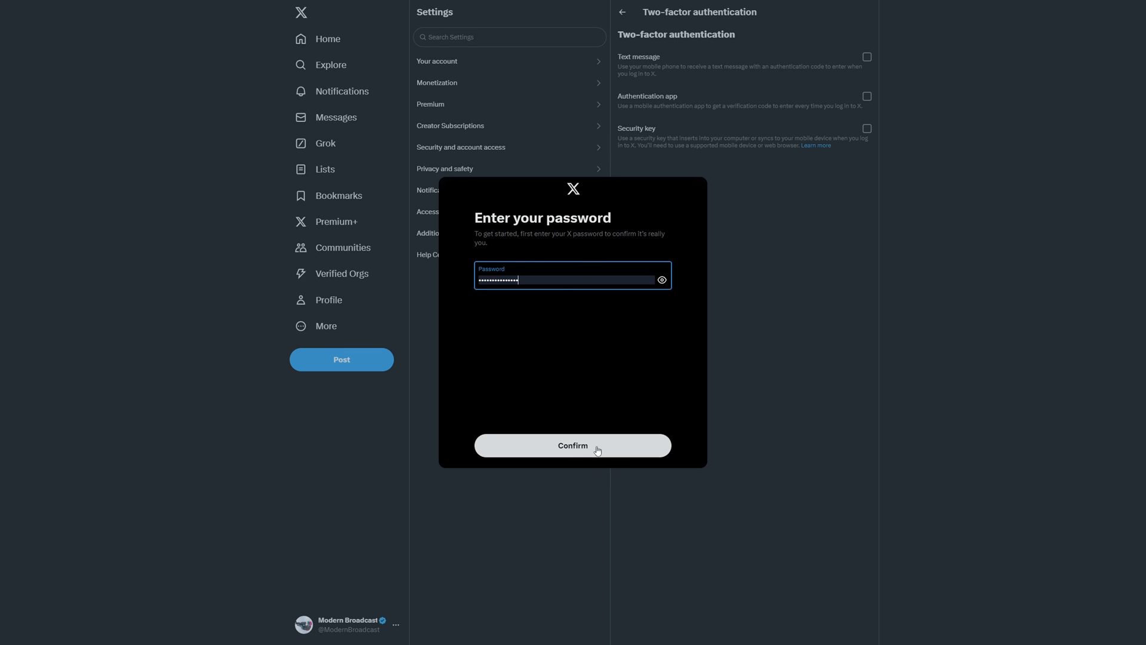
{"action": "left_click", "coordinate": [573, 445]}
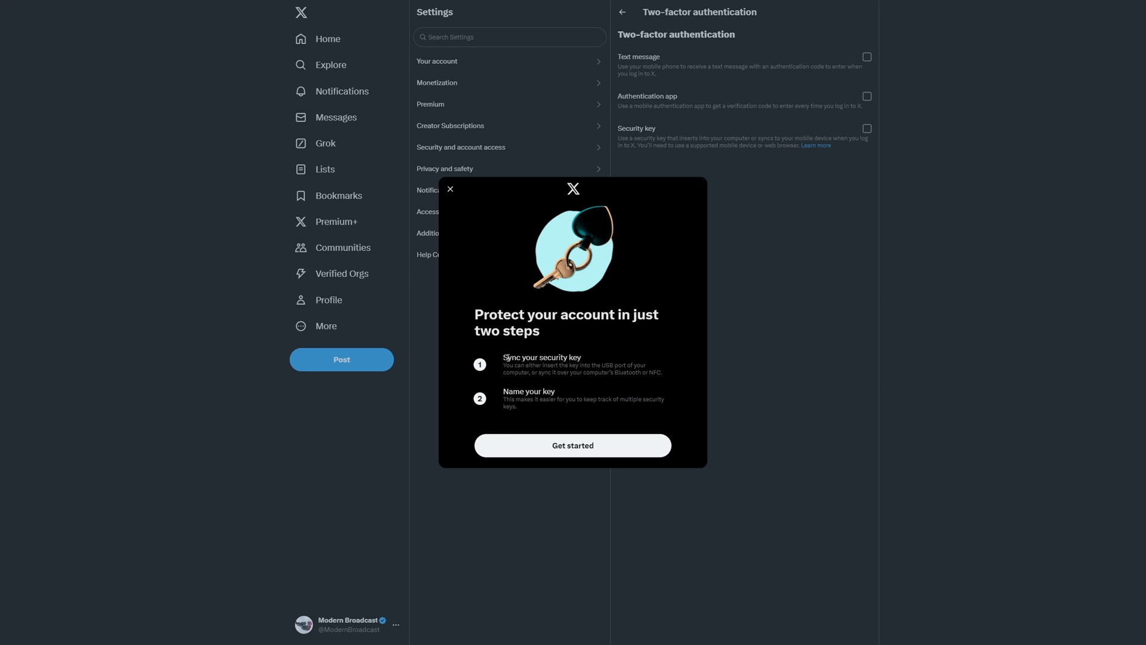
{"action": "mouse_move", "coordinate": [534, 390]}
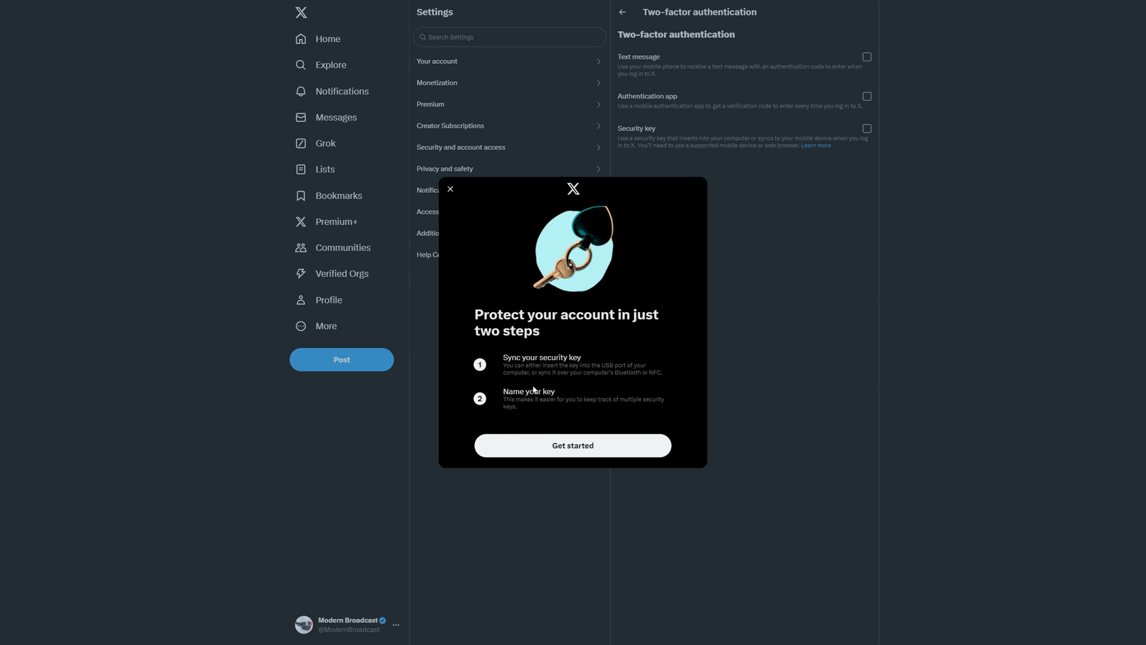
Start setup, launch the Flipper's U2F app in qFlipper, and add the key
{"action": "left_click", "coordinate": [572, 445]}
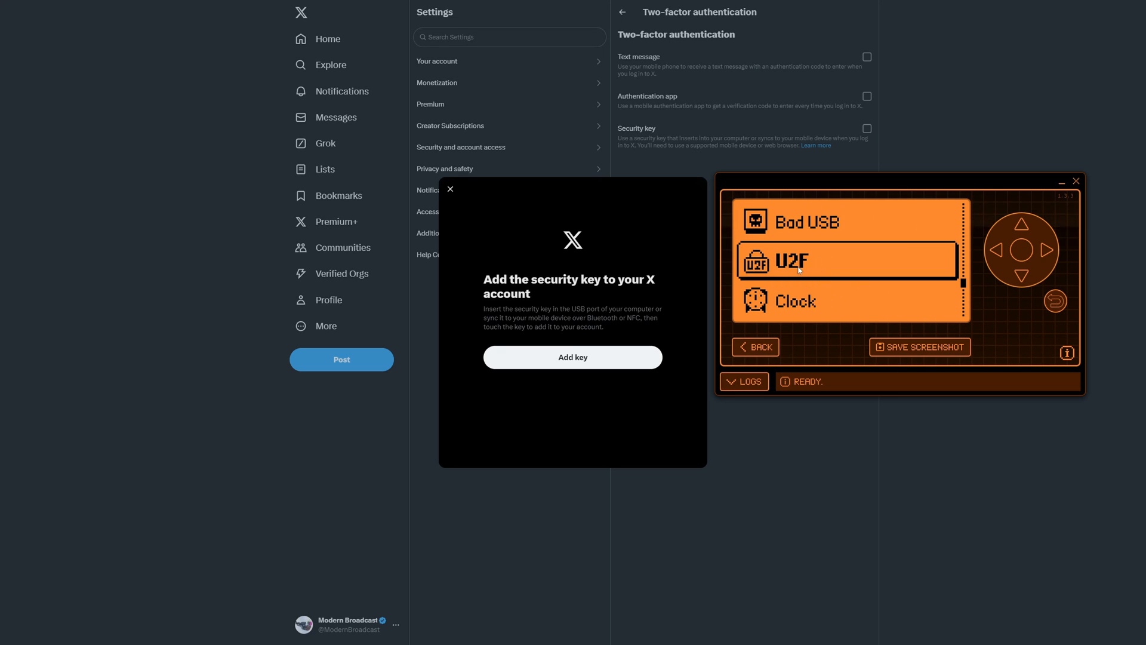
{"action": "left_click", "coordinate": [846, 260]}
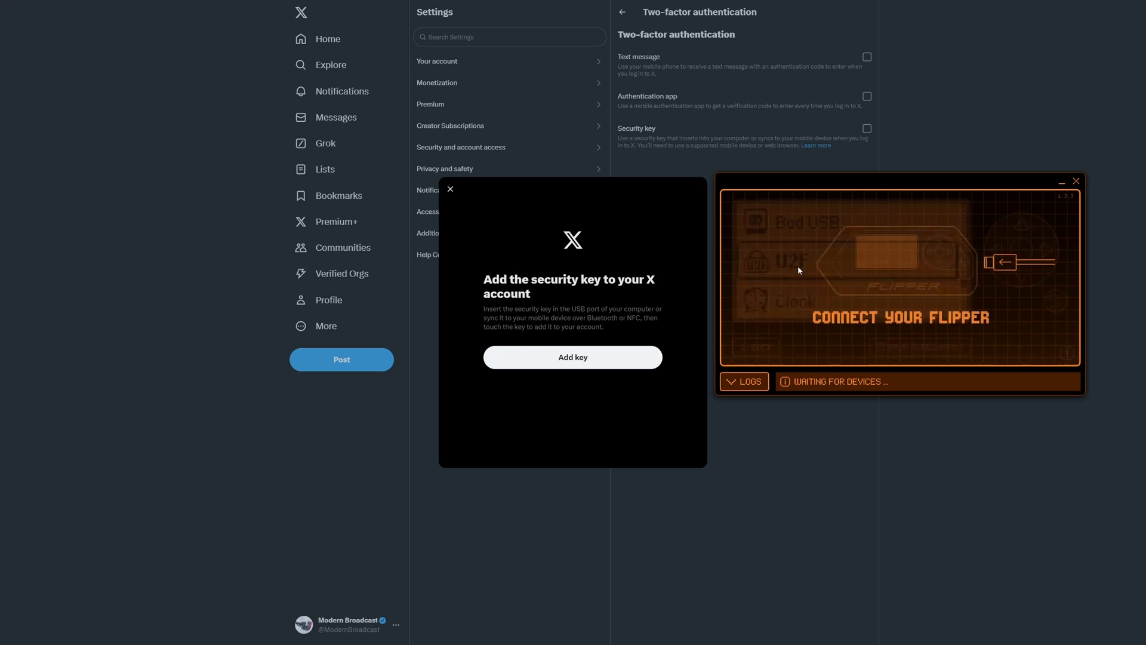
{"action": "left_click", "coordinate": [572, 357]}
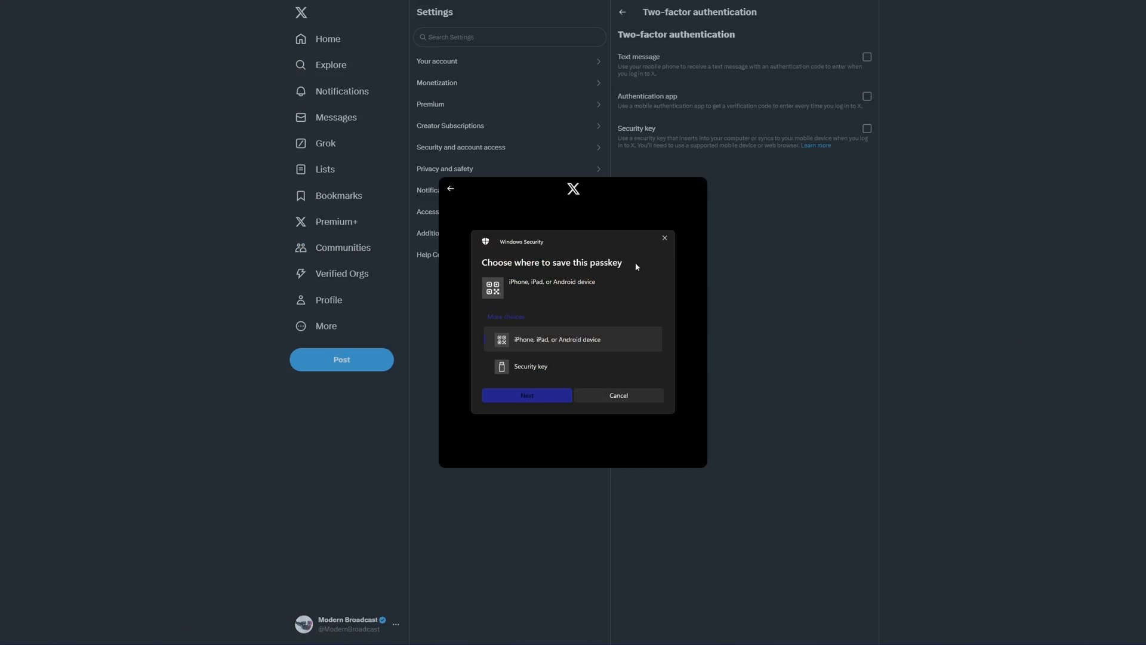
{"action": "mouse_move", "coordinate": [522, 293]}
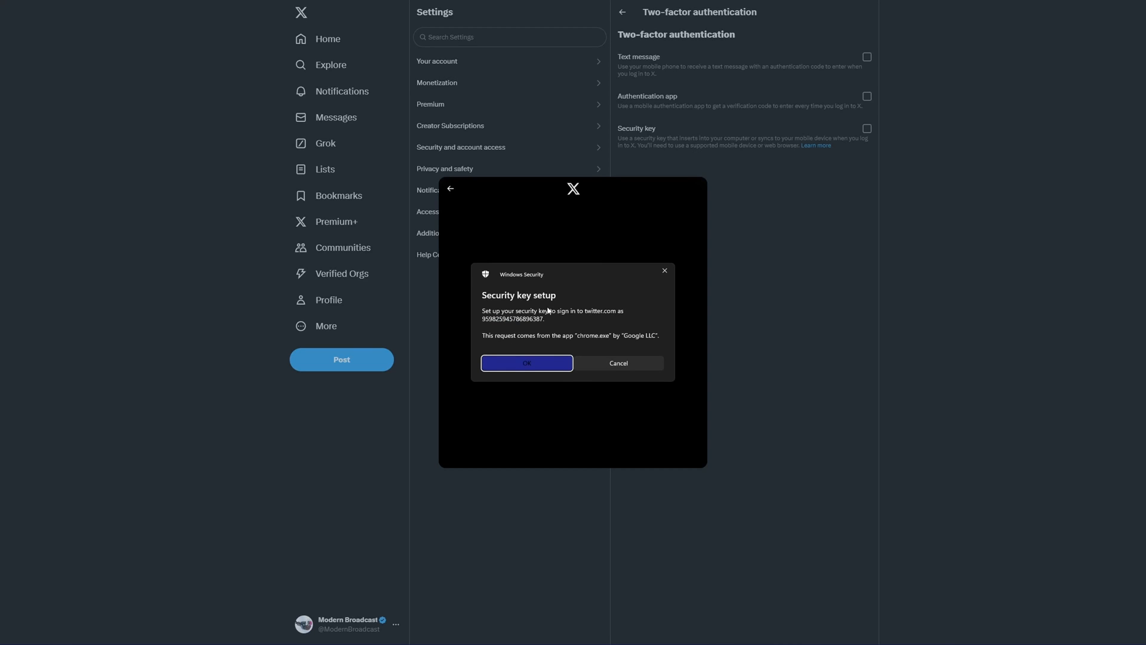
Approve saving the twitter.com passkey to the security key
{"action": "left_click", "coordinate": [526, 362]}
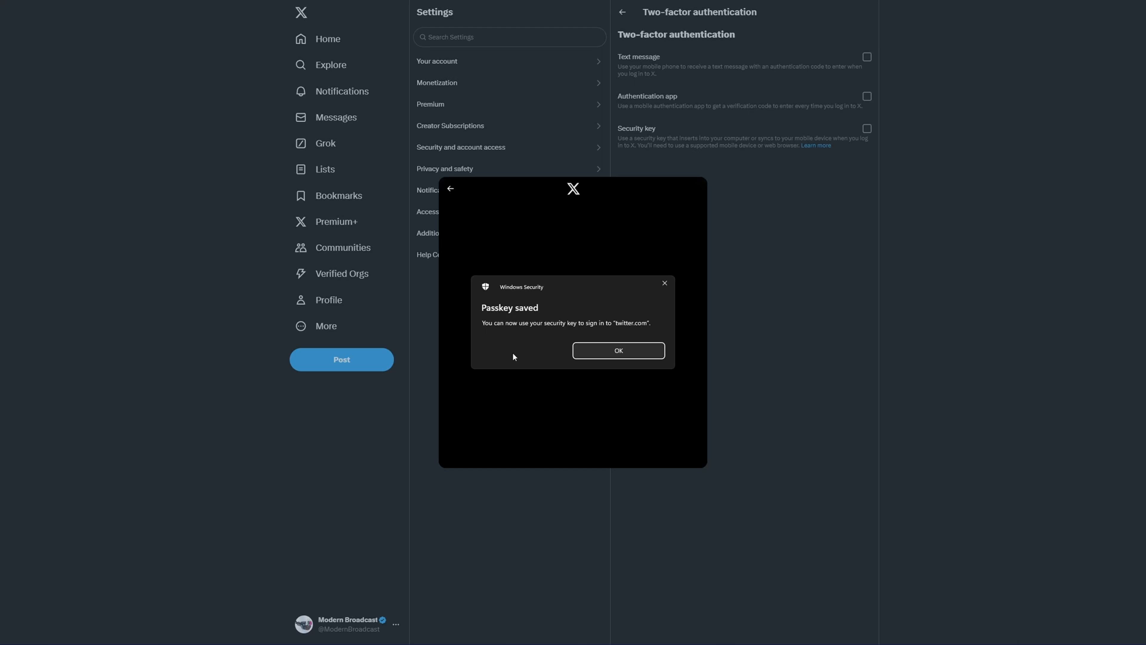
{"action": "mouse_move", "coordinate": [517, 331]}
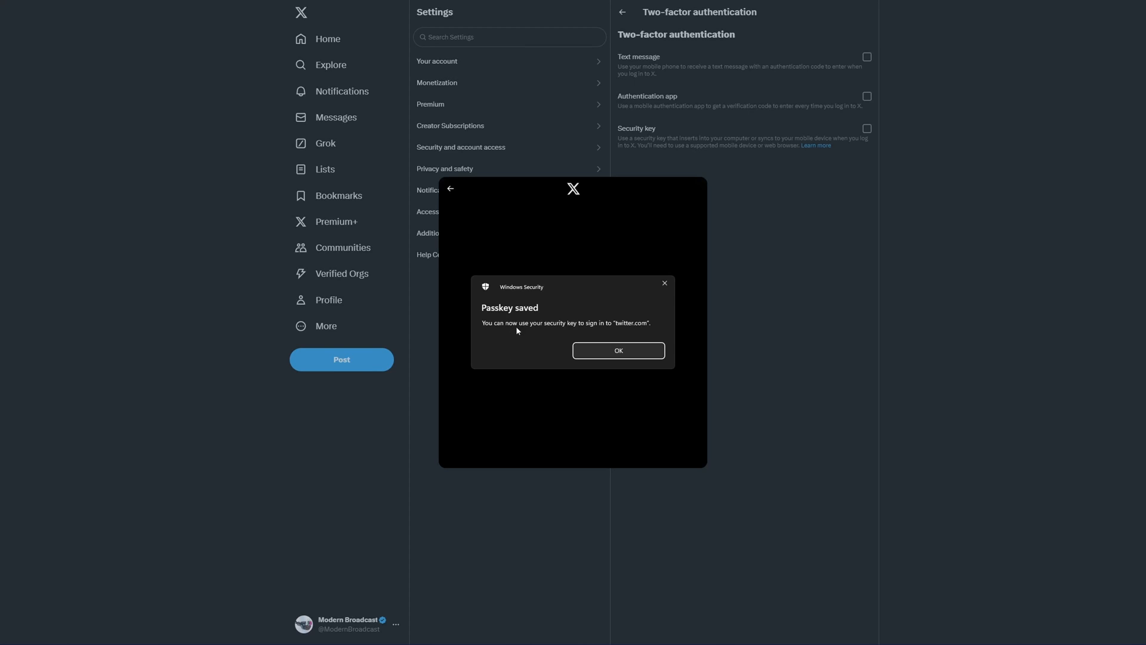
Dismiss the saved notice, name the key FlipperZero, and complete setup
{"action": "left_click", "coordinate": [618, 350]}
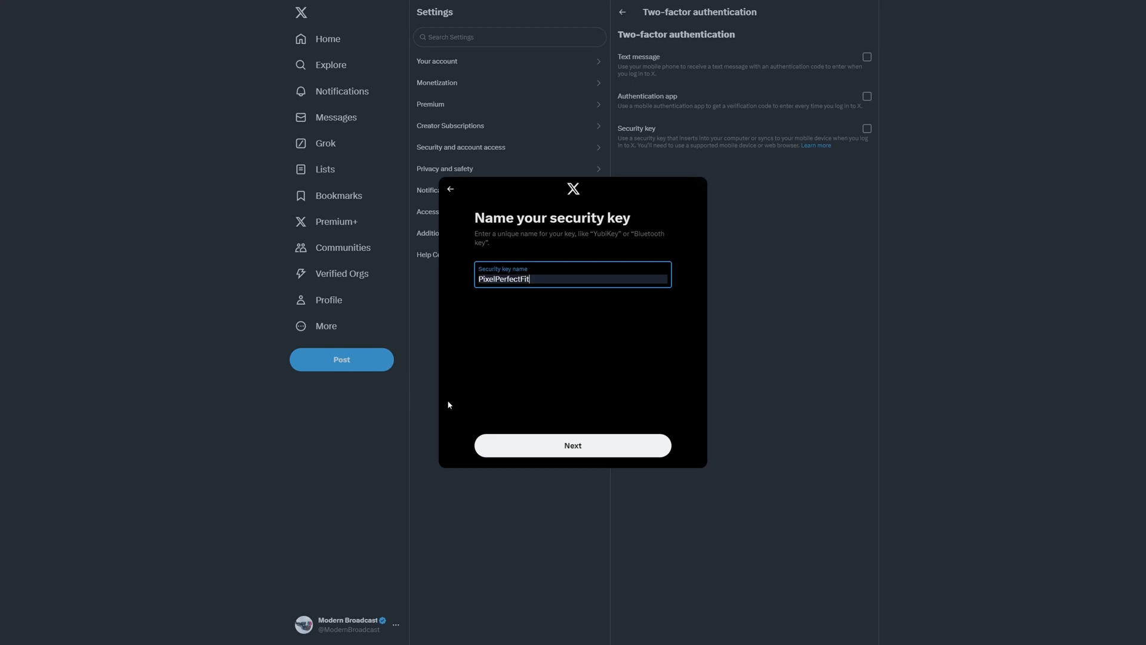
{"action": "type", "text": "FlipperZero"}
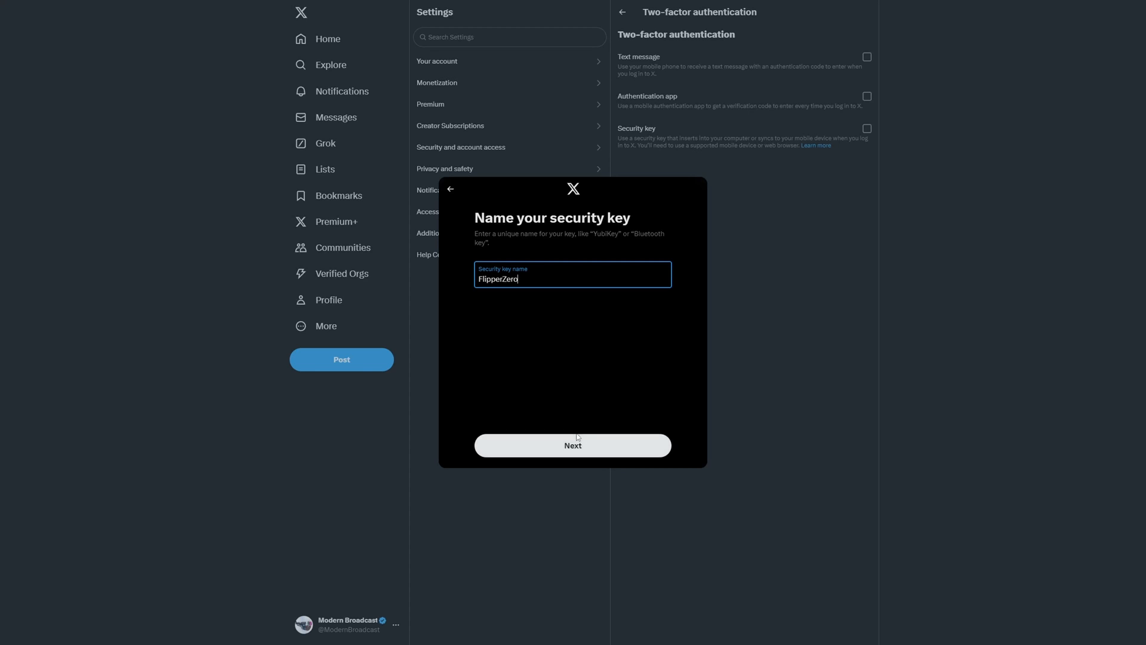
{"action": "left_click", "coordinate": [572, 445]}
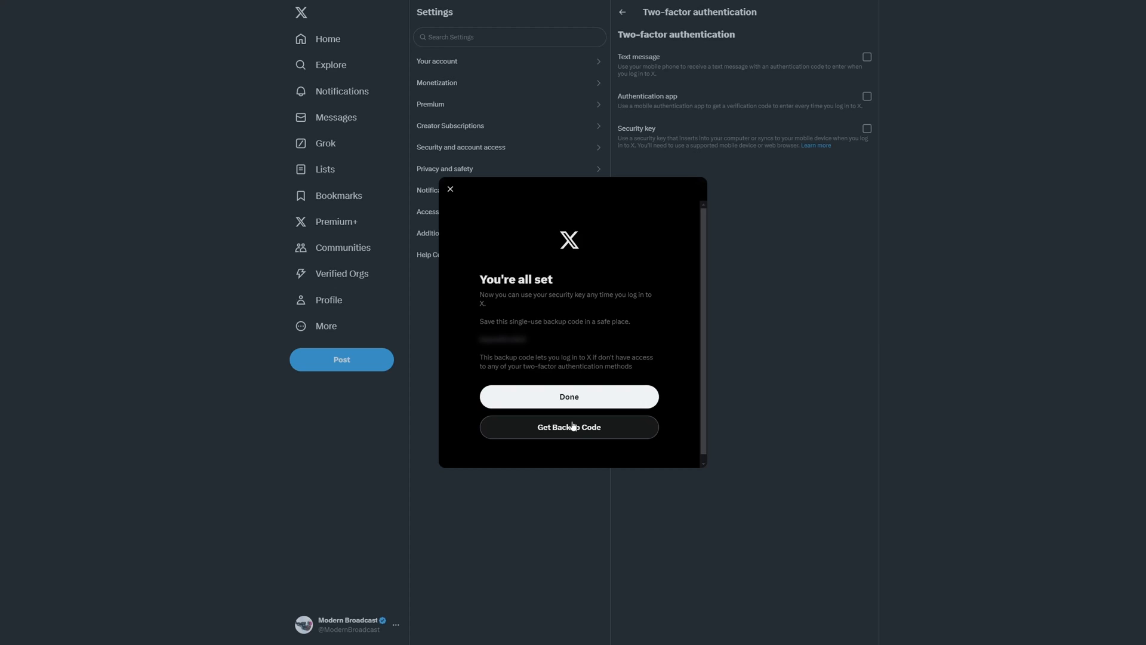
{"action": "left_click", "coordinate": [569, 397]}
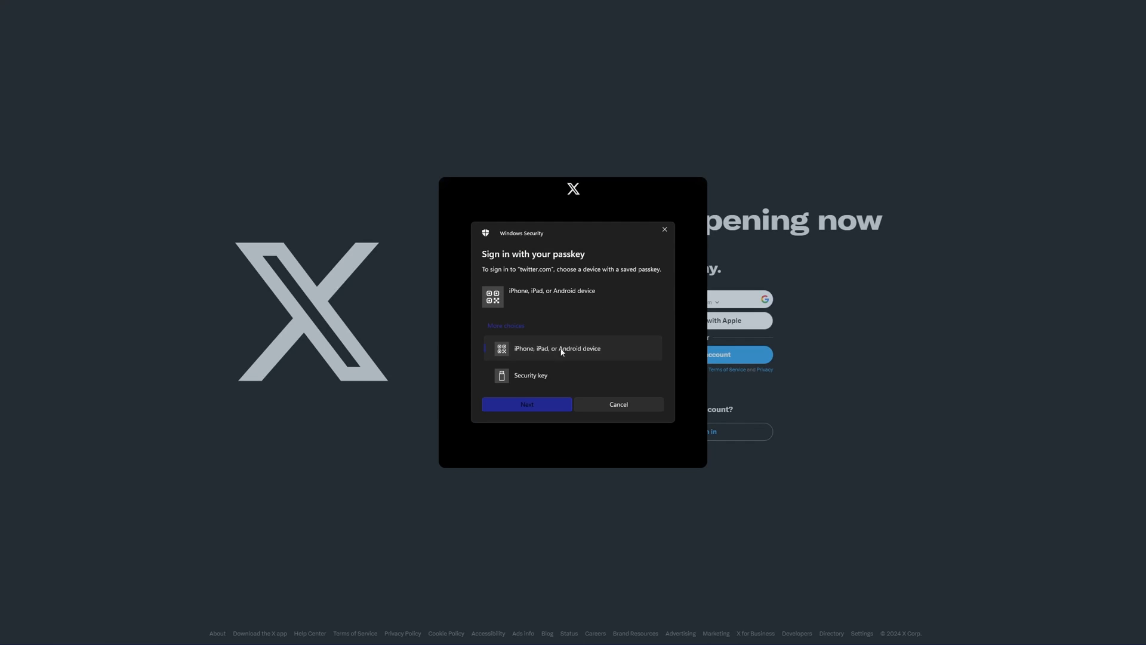
Pick Security key as the passkey sign-in device
{"action": "left_click", "coordinate": [530, 375]}
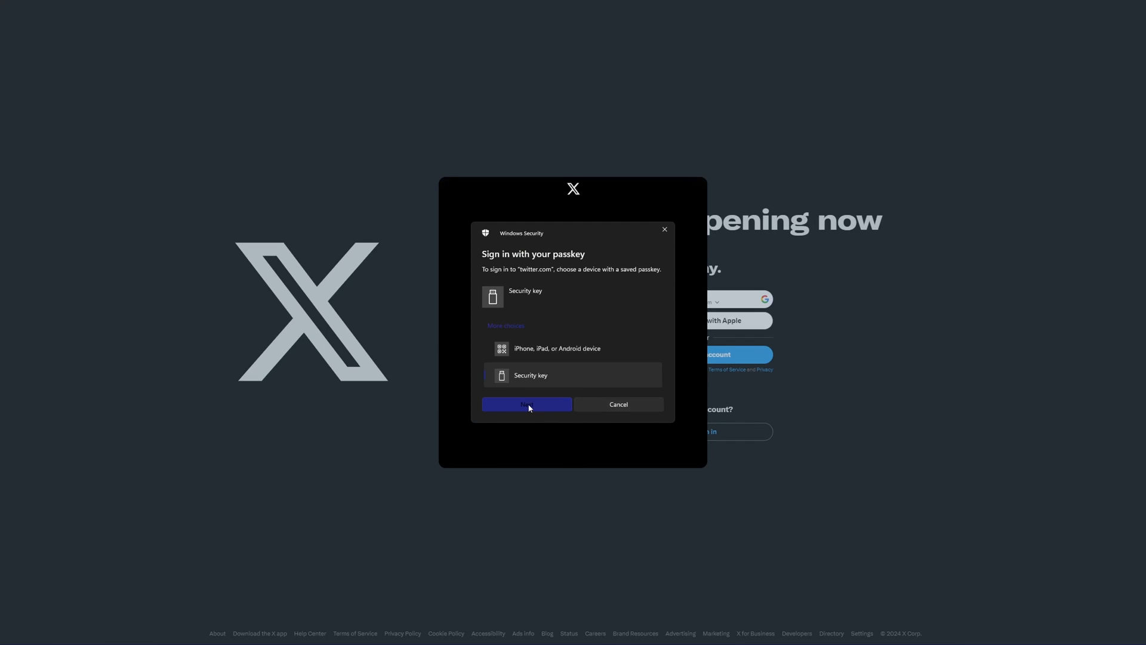